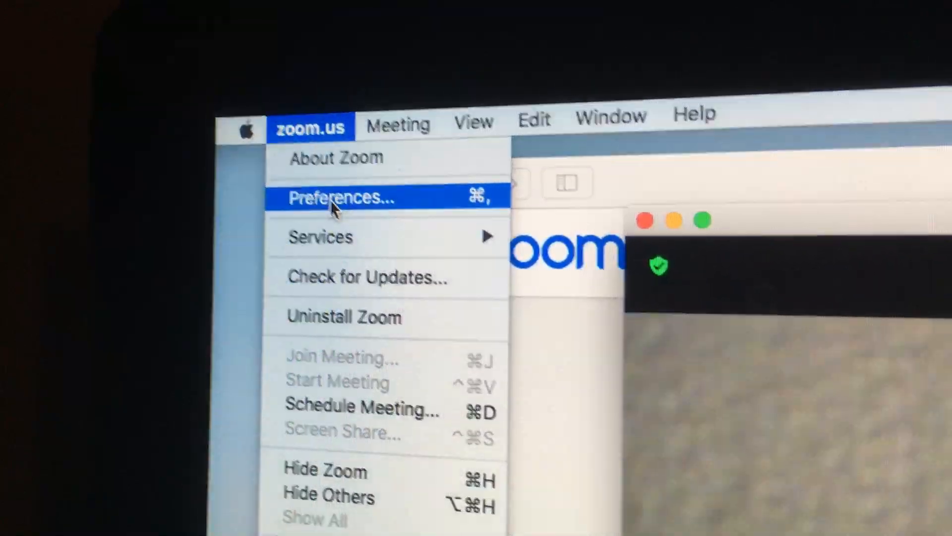
Bring up Zoom's Preferences window from the zoom.us menu
click(340, 198)
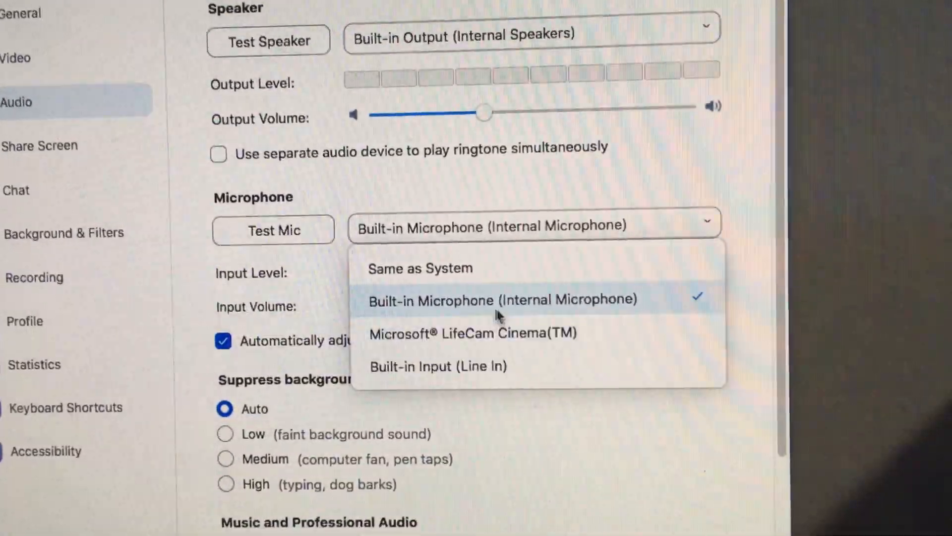
mouse_move(492, 332)
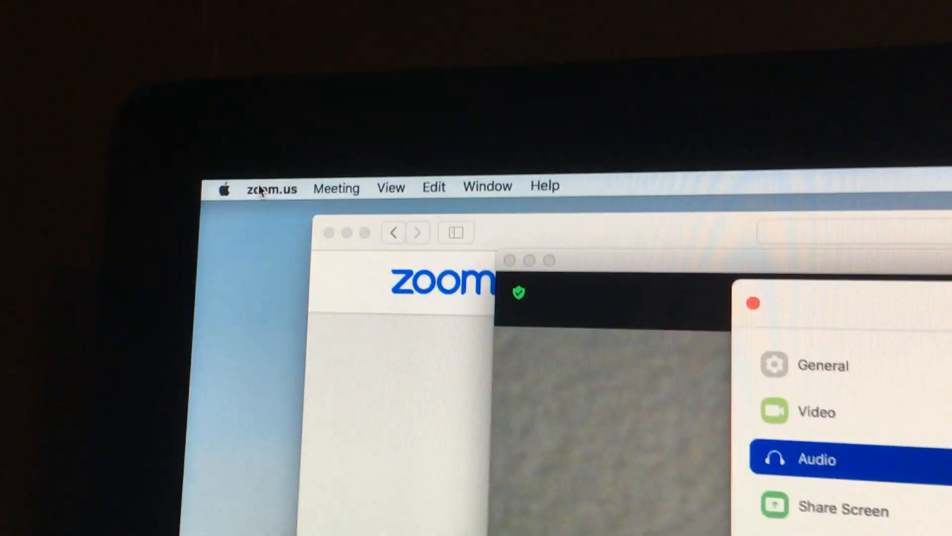
Reopen Preferences on the Audio tab and expand the microphone device list
click(271, 188)
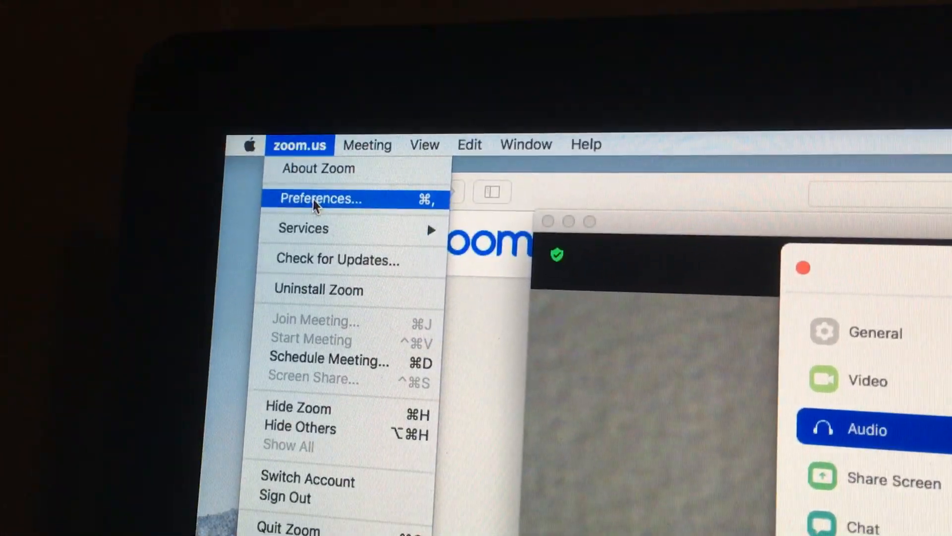
click(321, 198)
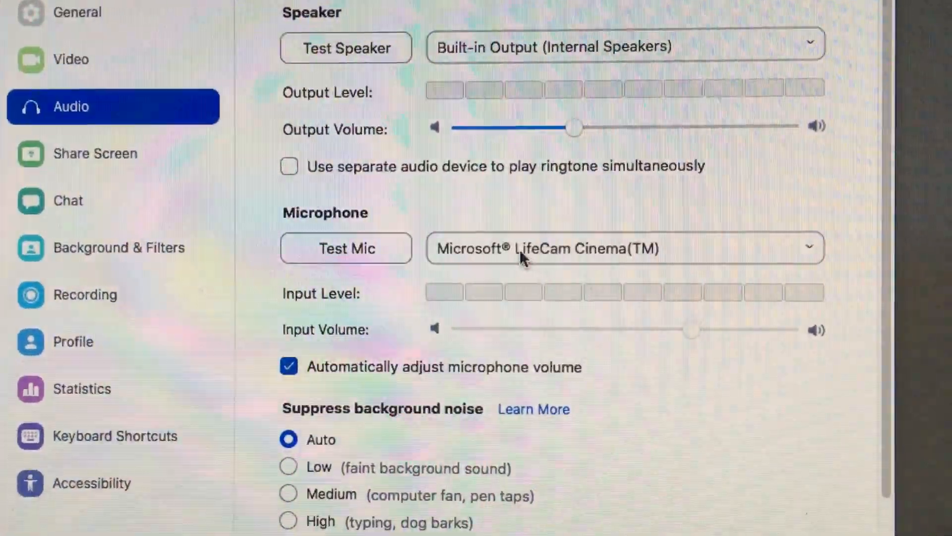
click(624, 247)
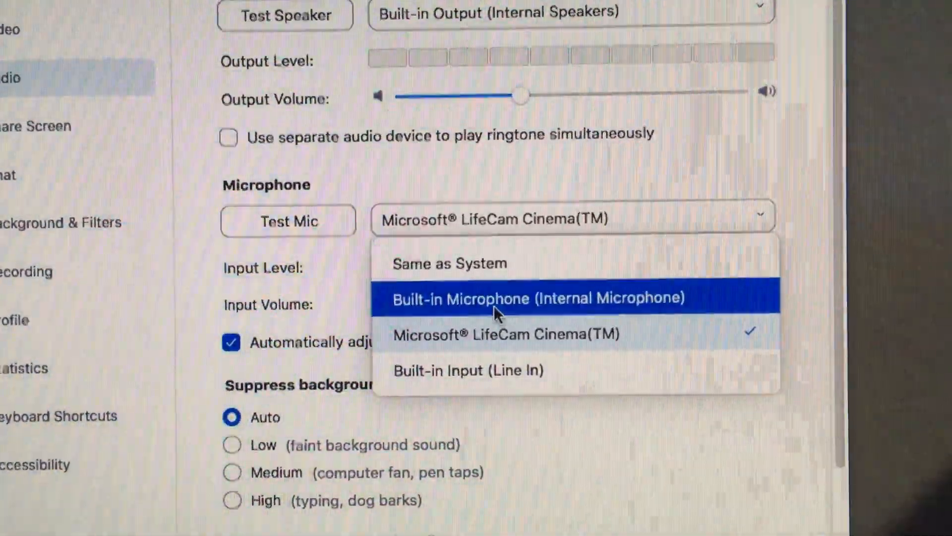
Select Built-in Microphone (Internal Microphone) as the audio input
click(536, 298)
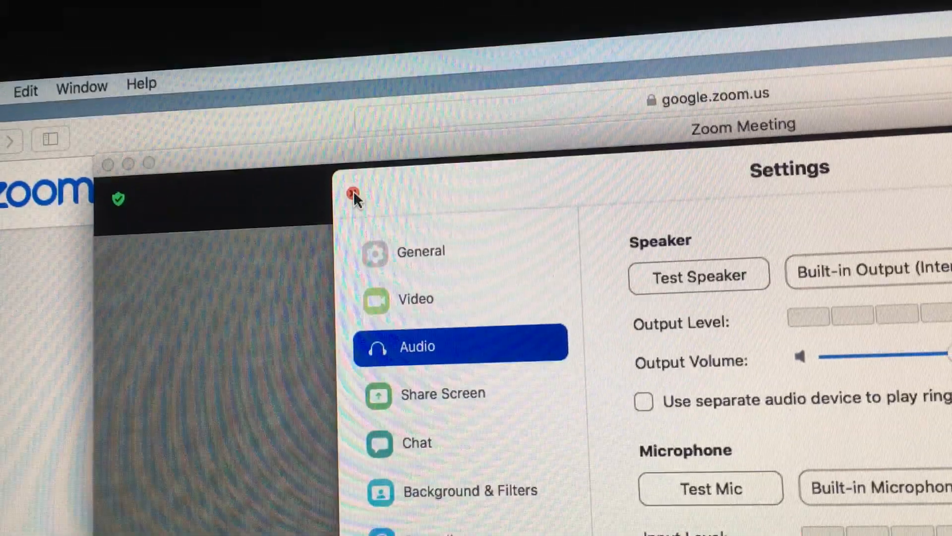
Close Settings, then show the Video tab with the LifeCam Cinema camera selected
click(354, 193)
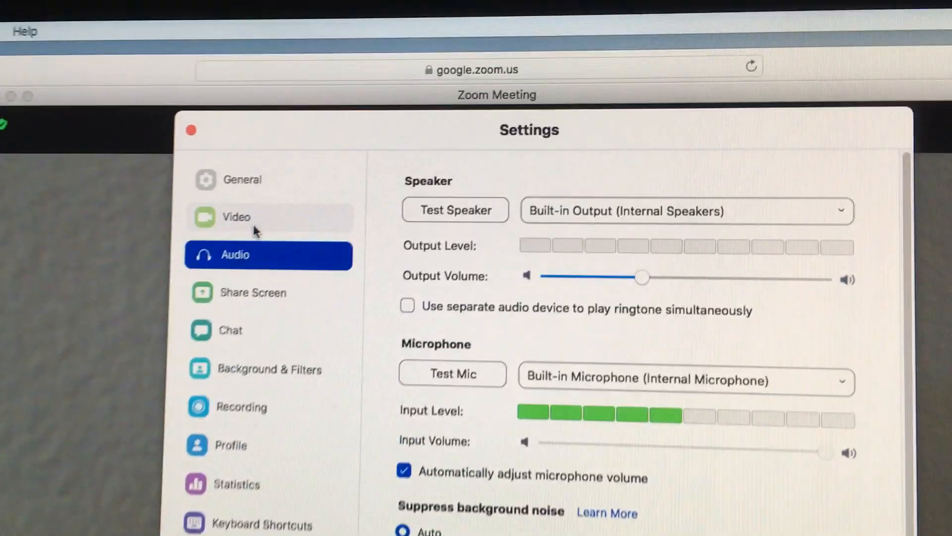
click(236, 217)
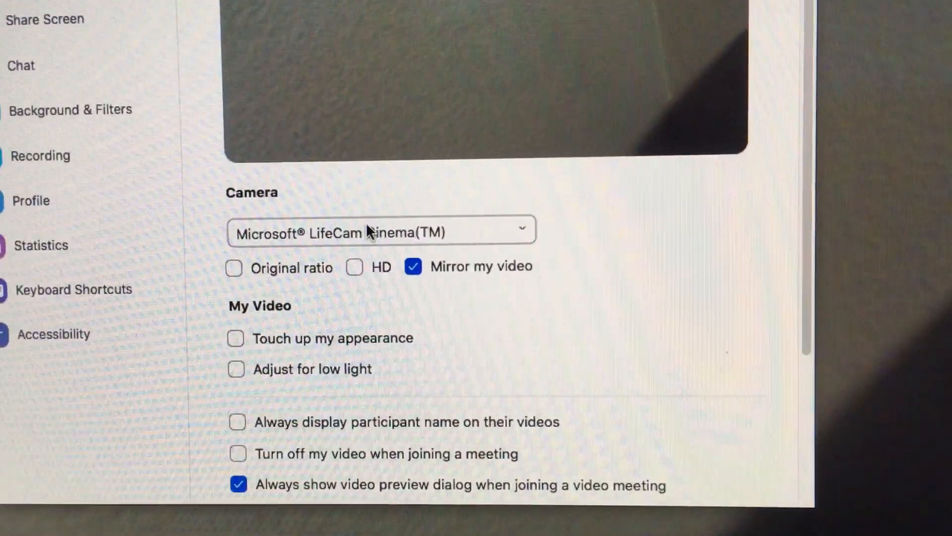